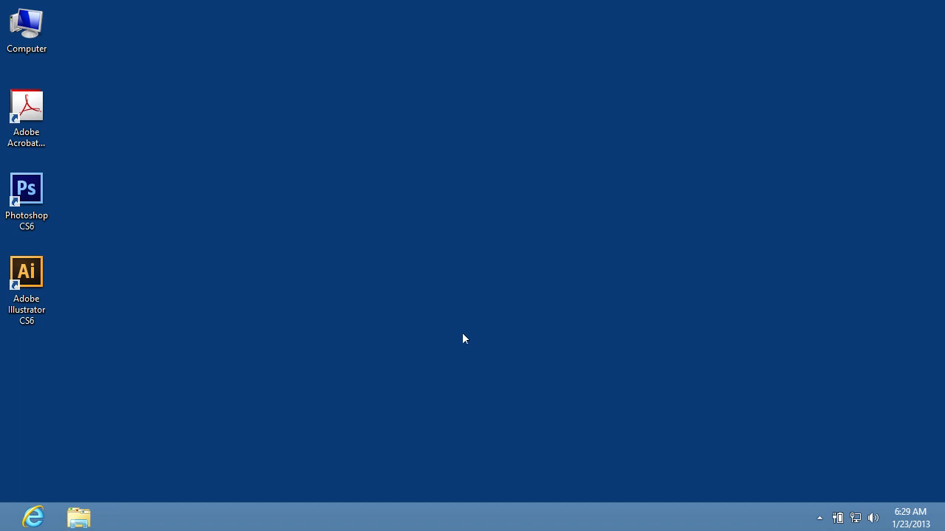
mouse_move(277, 301)
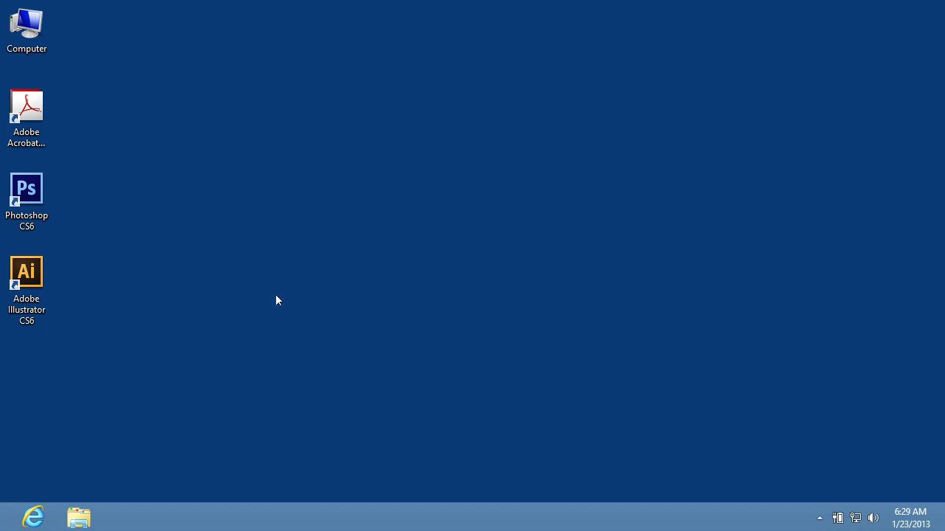
Launch Adobe Illustrator CS6 from its desktop shortcut
double_click(26, 271)
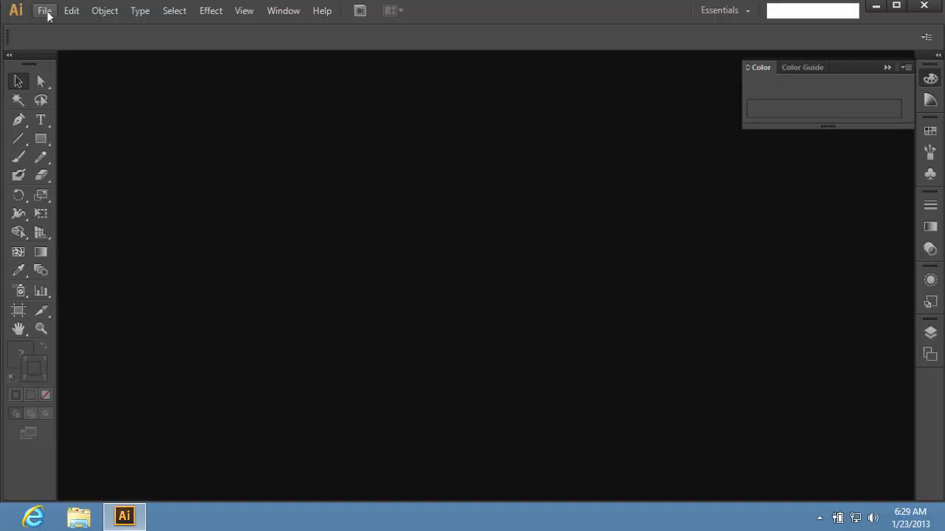
Create a new document 255.12 pt wide by 141.73 pt high
click(44, 10)
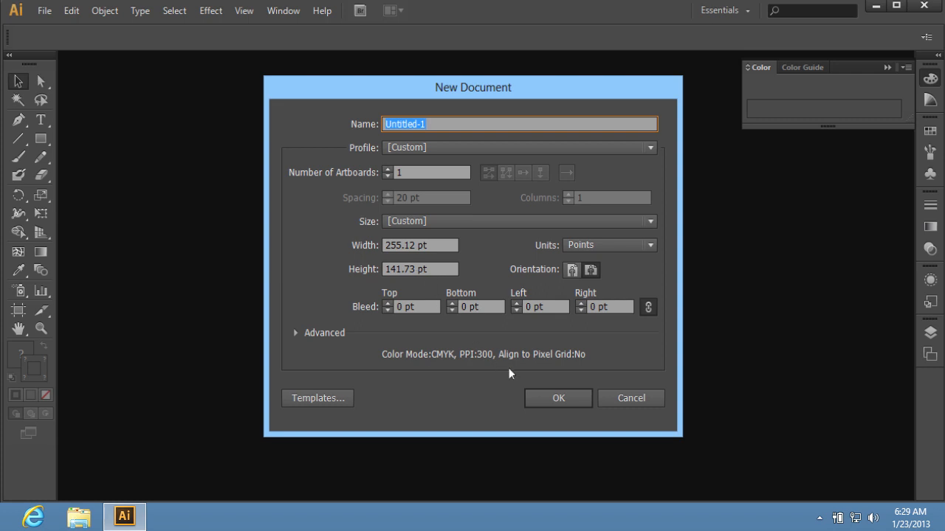
click(558, 399)
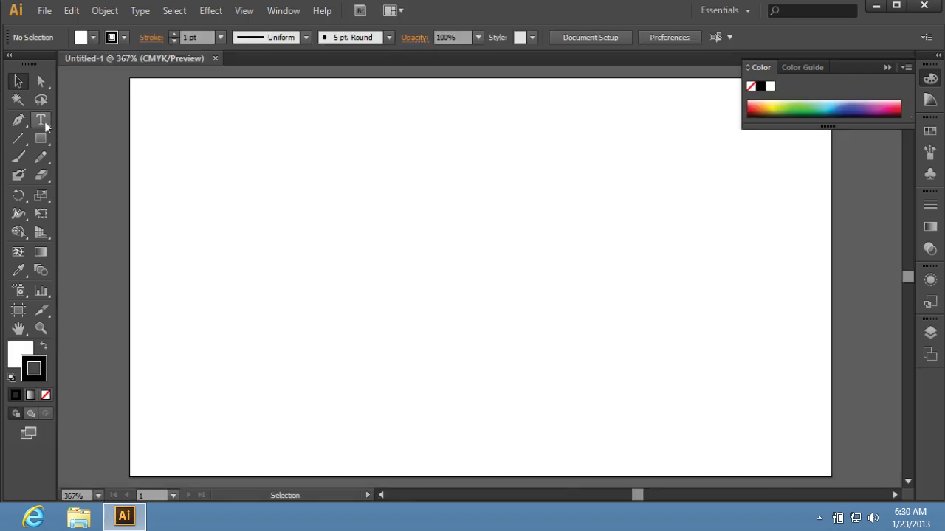
Add the text 'Andrew Smith' with 'manager' and move it toward the top right
click(41, 119)
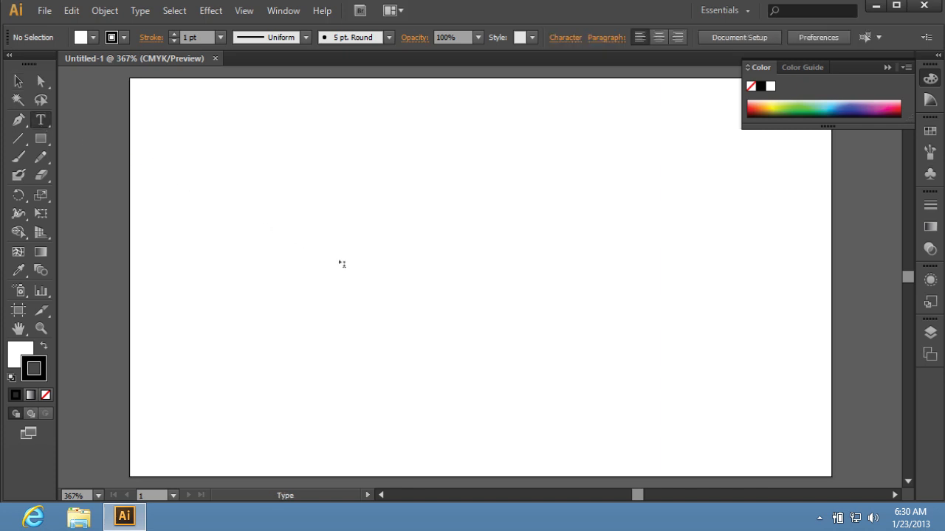
text(Andrew)
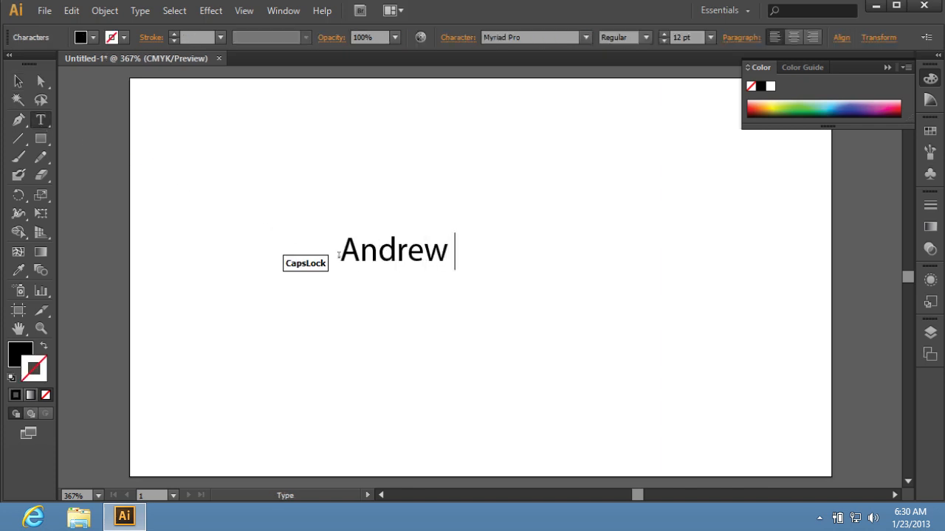
text(Smith)
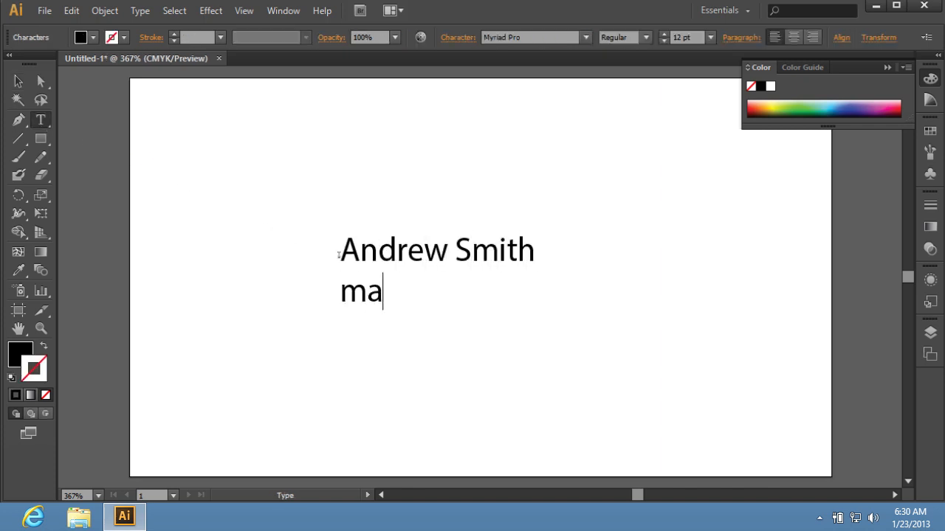
text(nager)
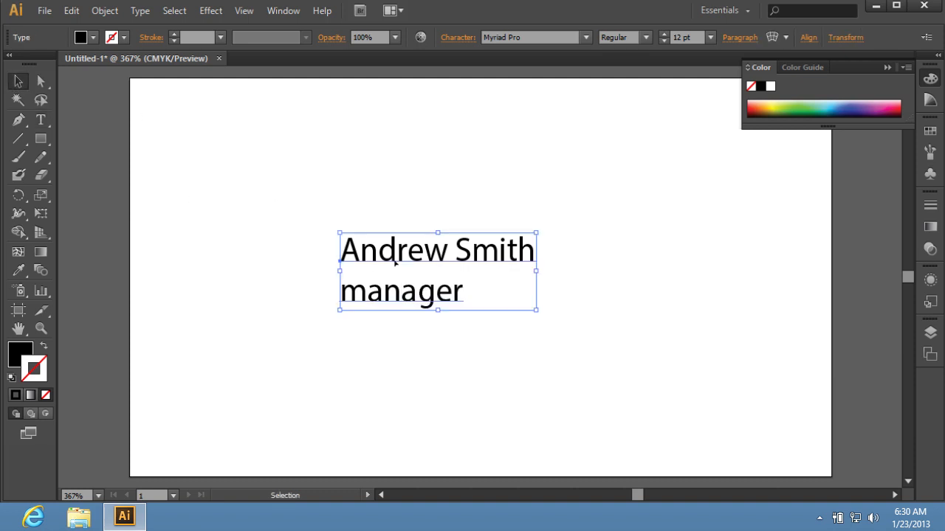
drag(437, 272, 685, 165)
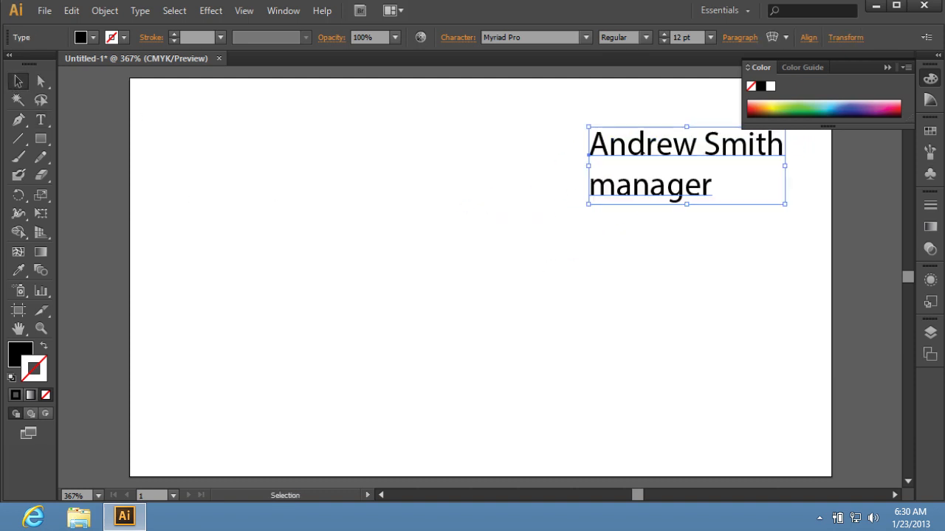
Reduce the word 'manager' to 10 pt and finish editing the name block
click(41, 121)
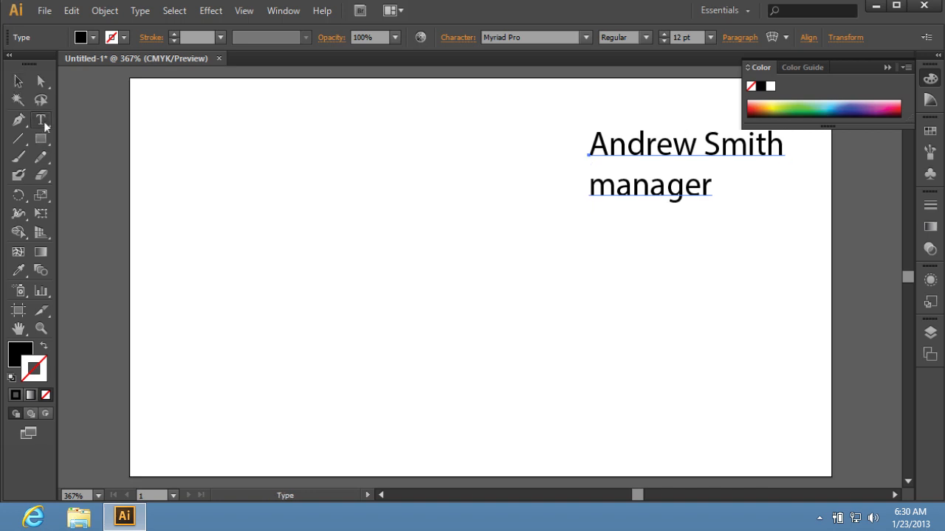
double_click(649, 186)
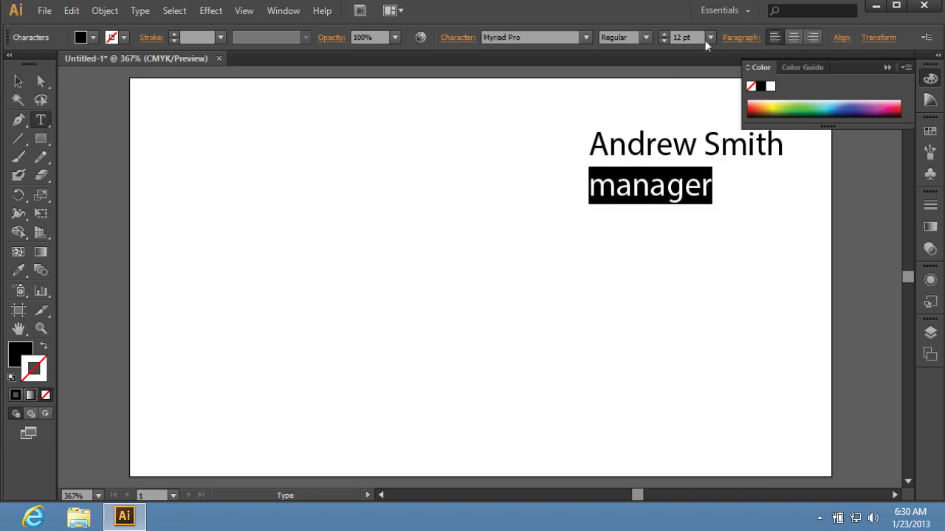
click(709, 42)
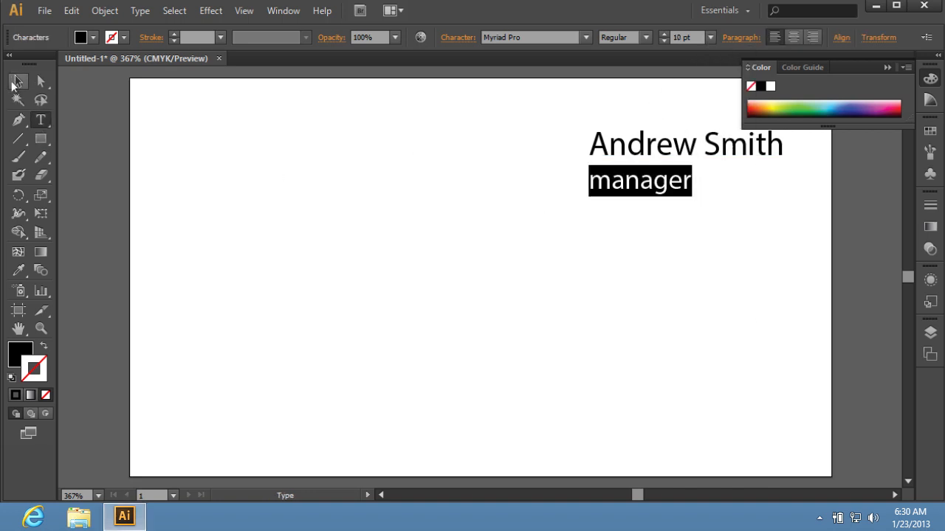
click(17, 83)
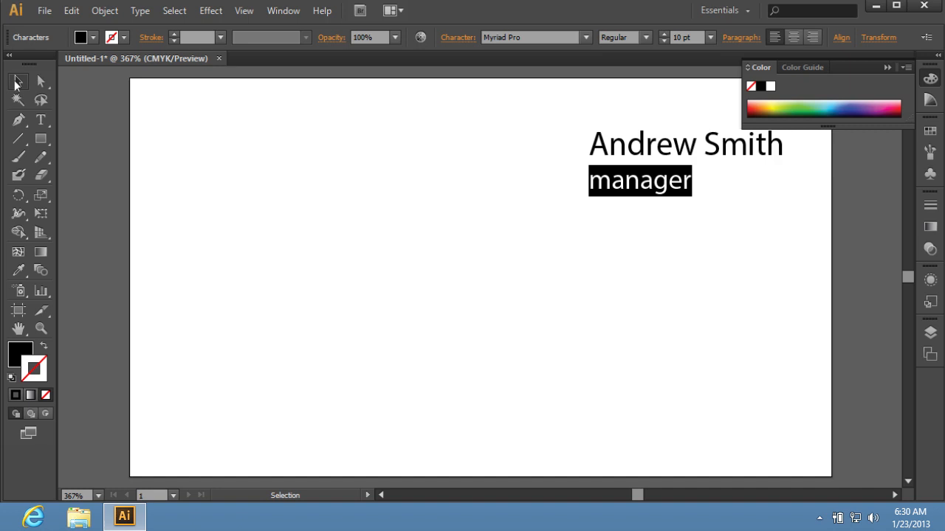
click(17, 81)
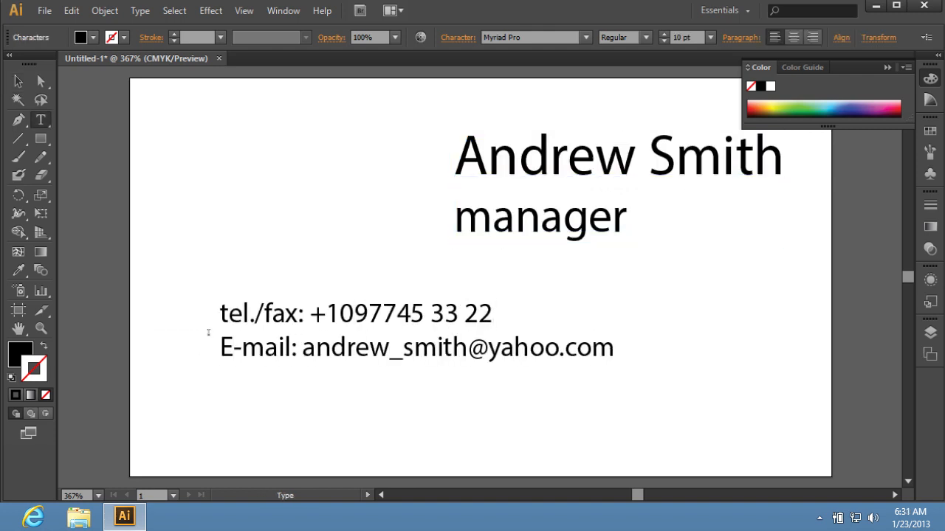
Add the contact line 'Skype: andrew_smith' at the card's lower left
text(Skype: andrew_smith)
text(web site: mycorporation.com)
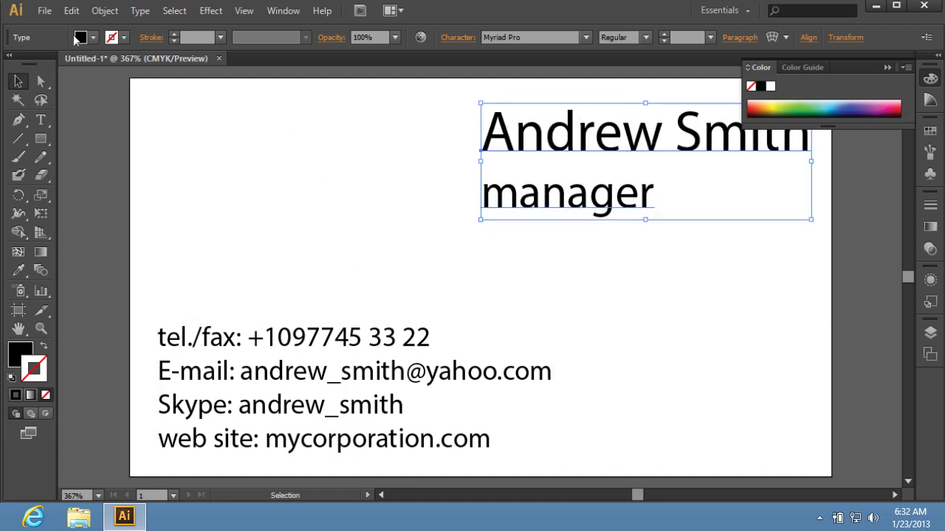
Save as an Illustrator template named 'Business Card' in the user's own folder
click(44, 10)
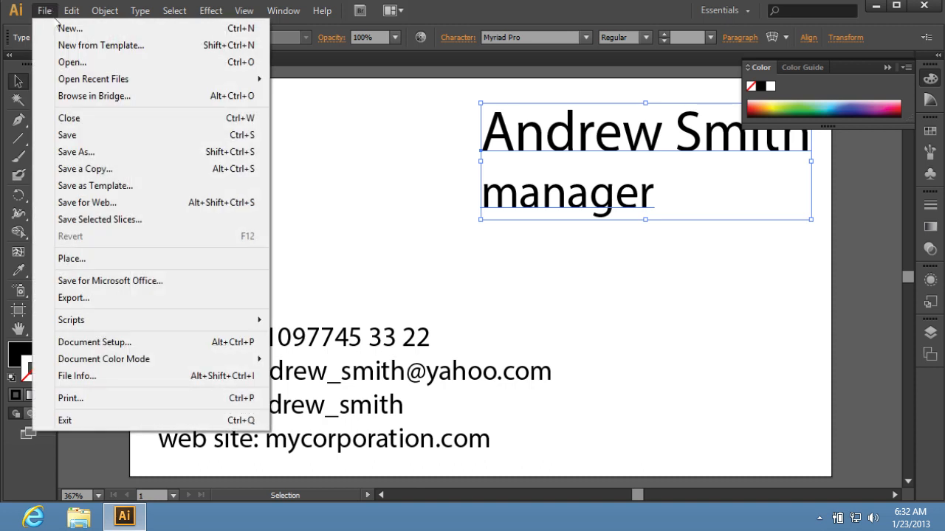
mouse_move(95, 186)
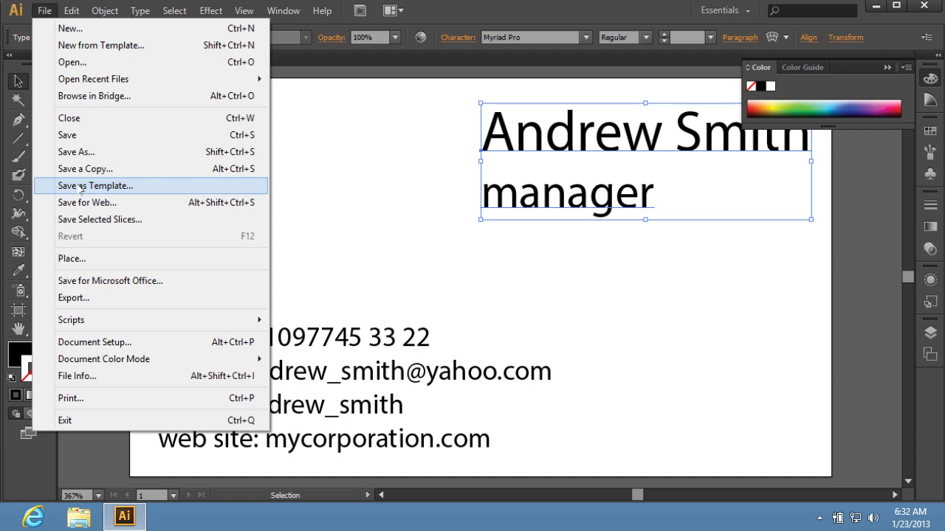
click(95, 186)
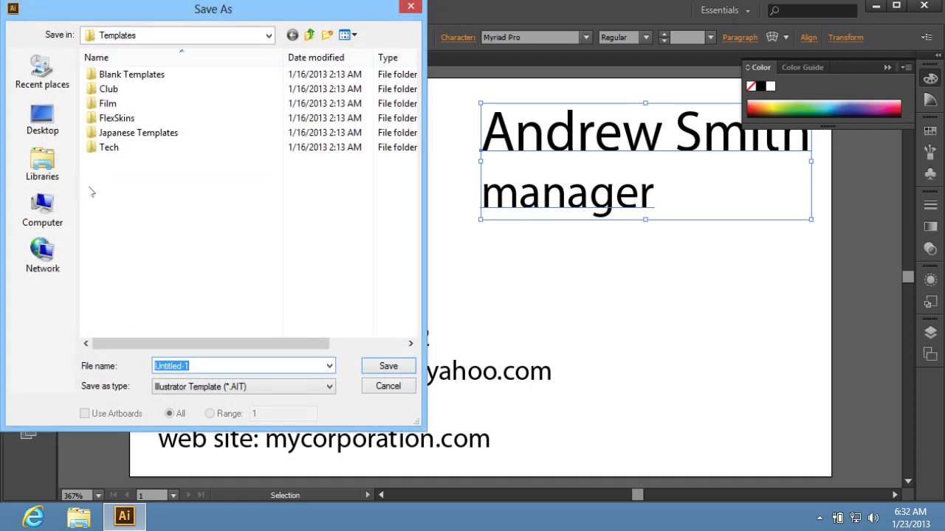
text(BUSI)
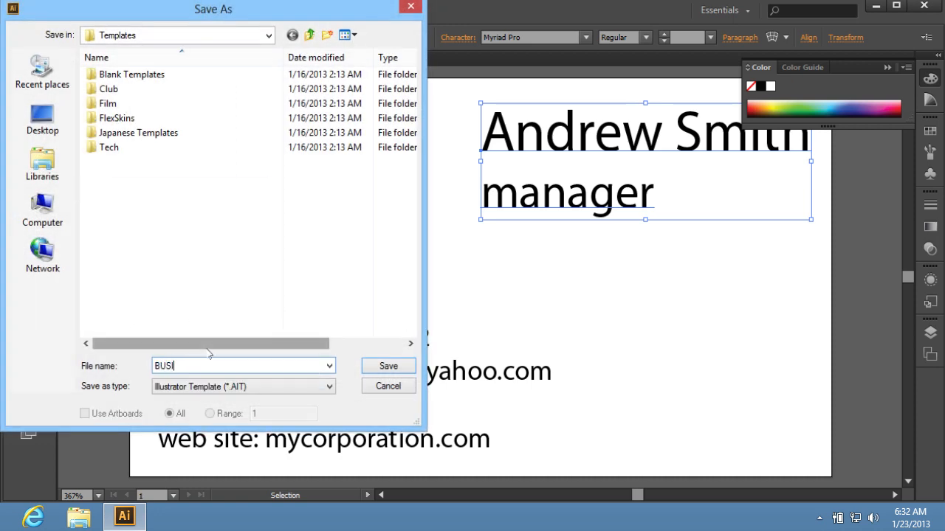
text(Business Card)
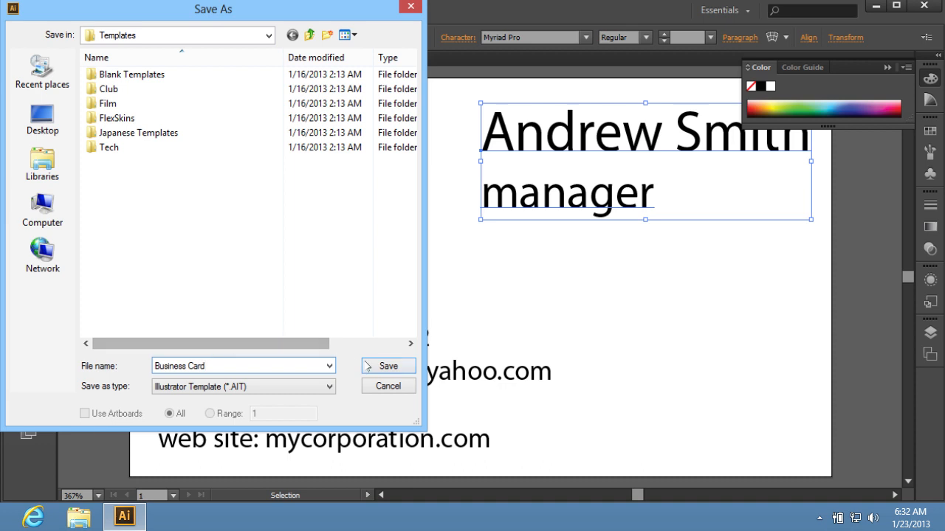
click(386, 366)
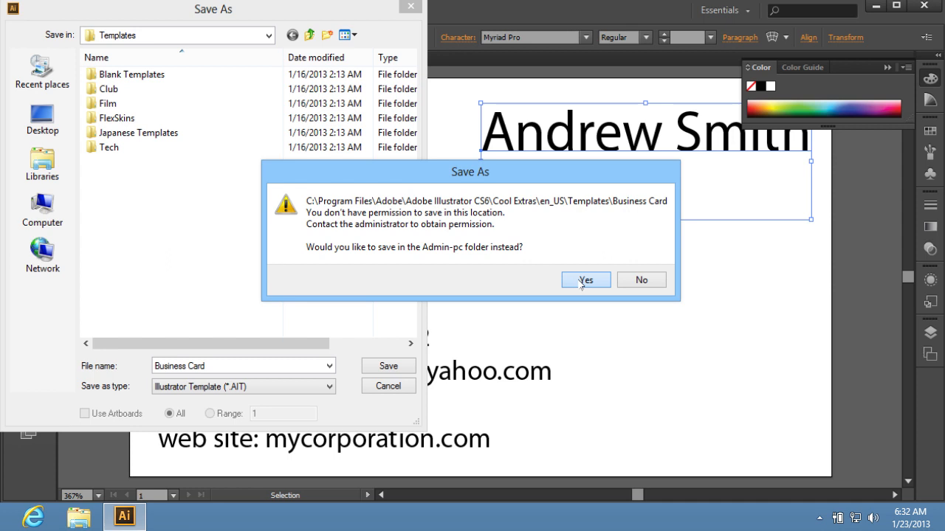
click(585, 281)
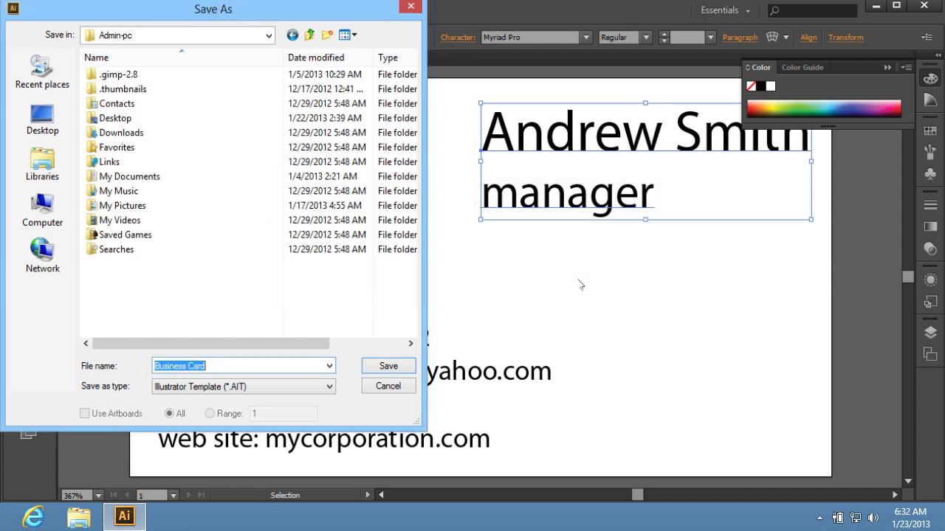